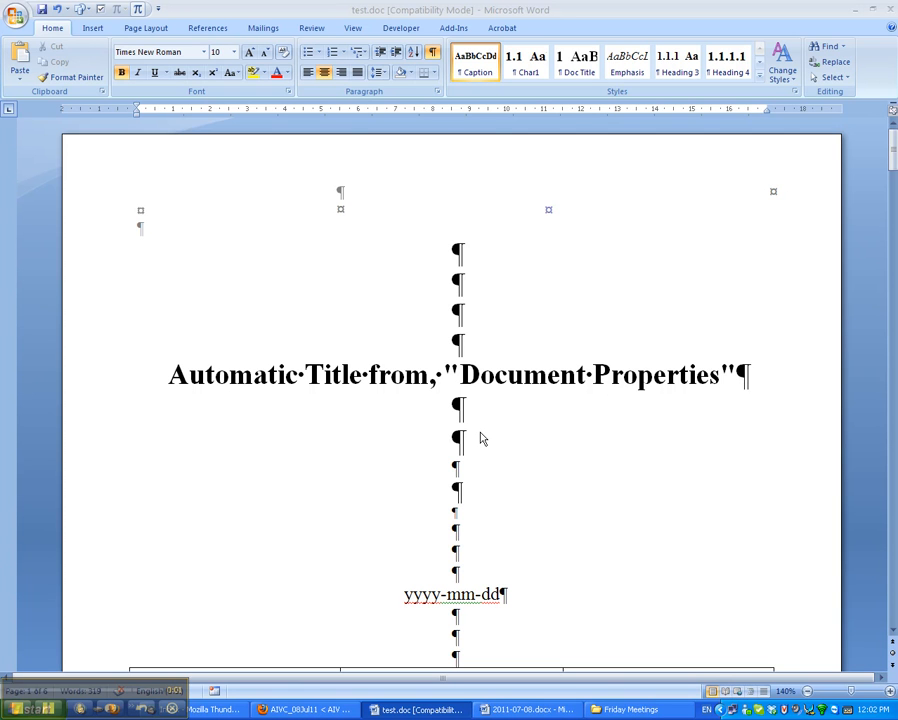
mouse_move(470, 396)
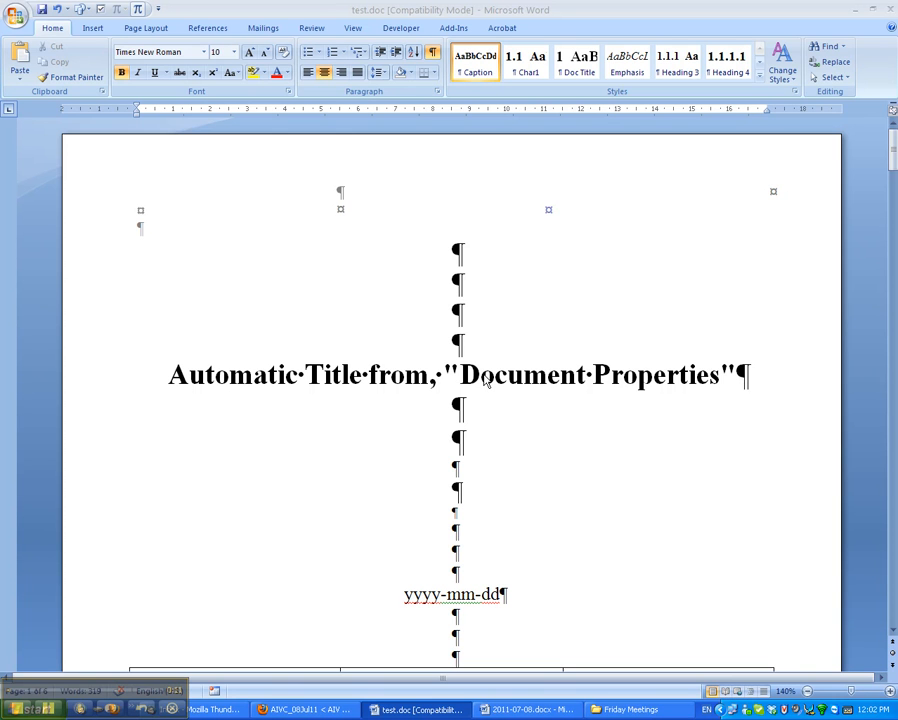
mouse_move(505, 380)
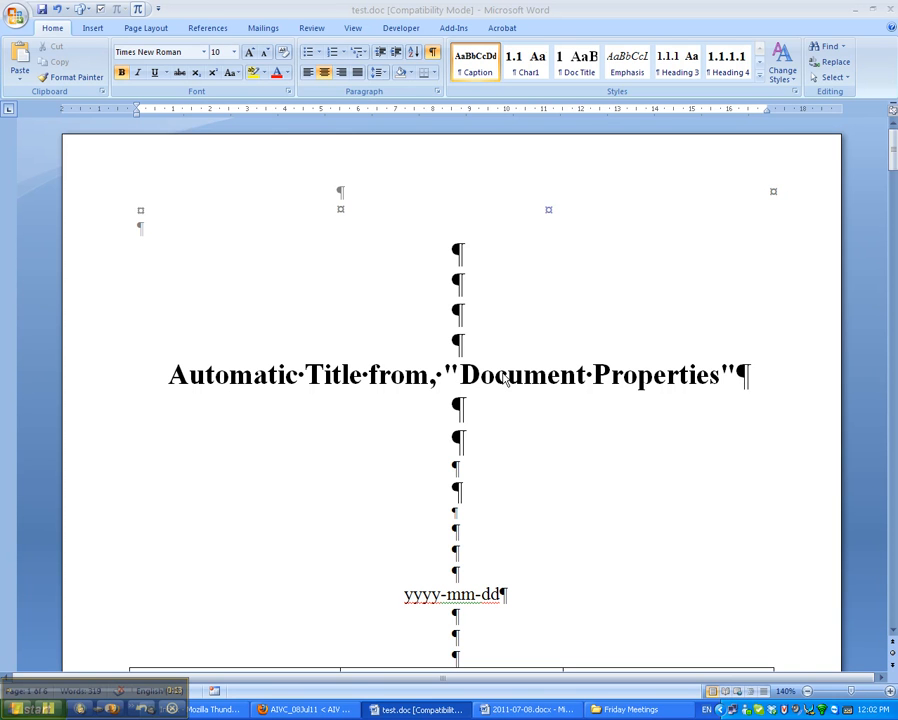
mouse_move(502, 475)
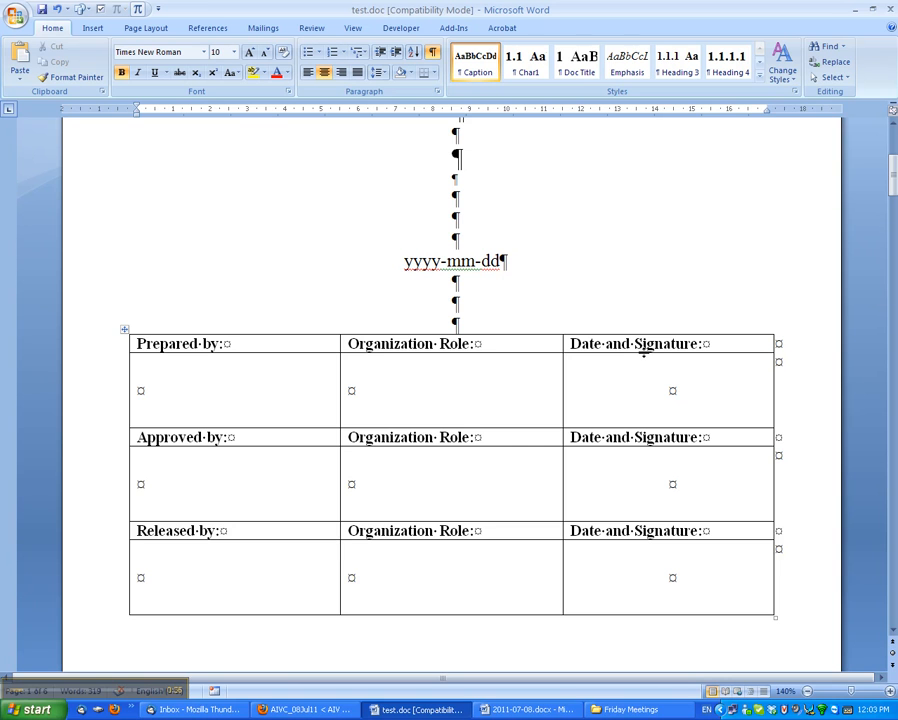
mouse_move(648, 353)
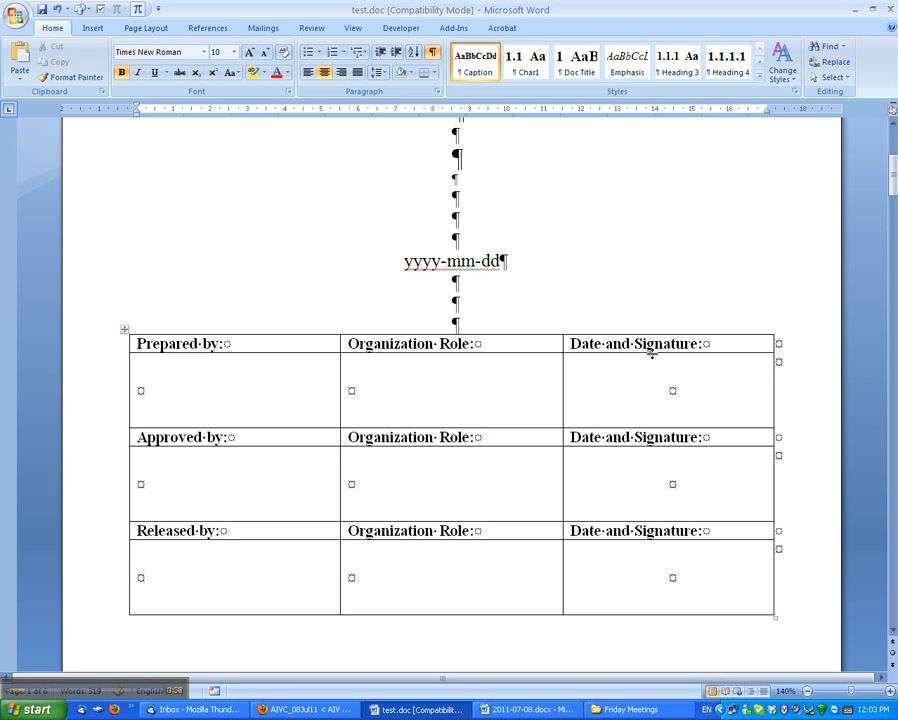
mouse_move(600, 266)
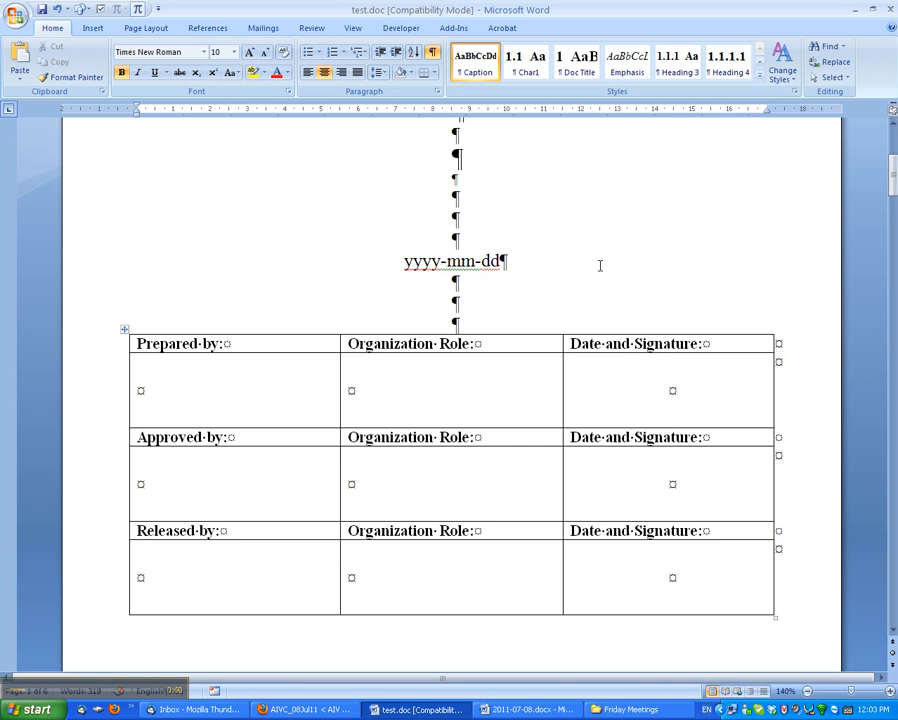
mouse_move(541, 131)
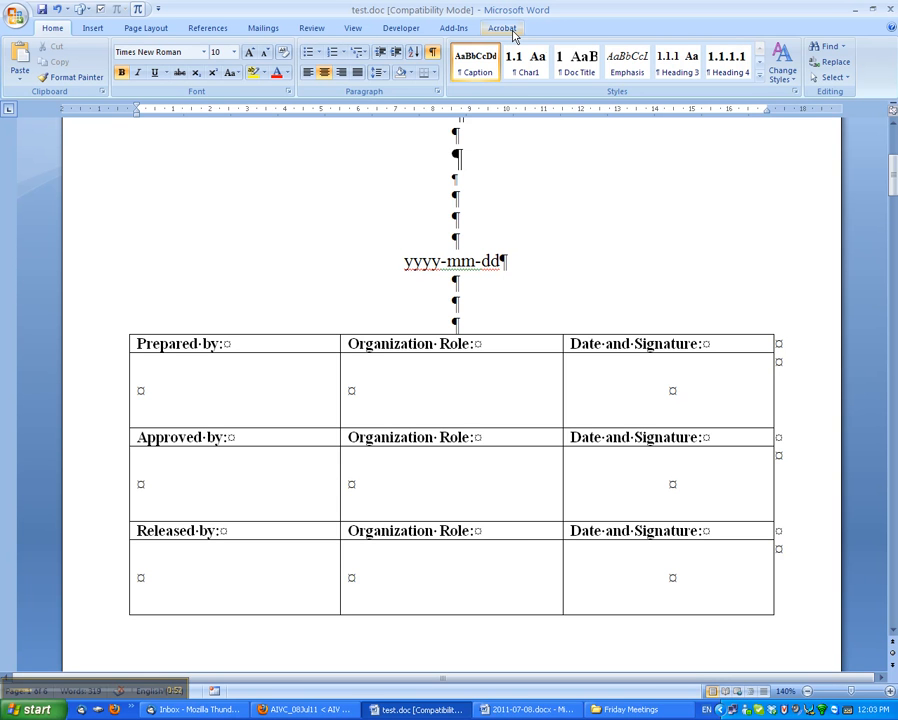
Start Create PDF from the Word document's Acrobat tab, proposing test.pdf on the Desktop
click(502, 27)
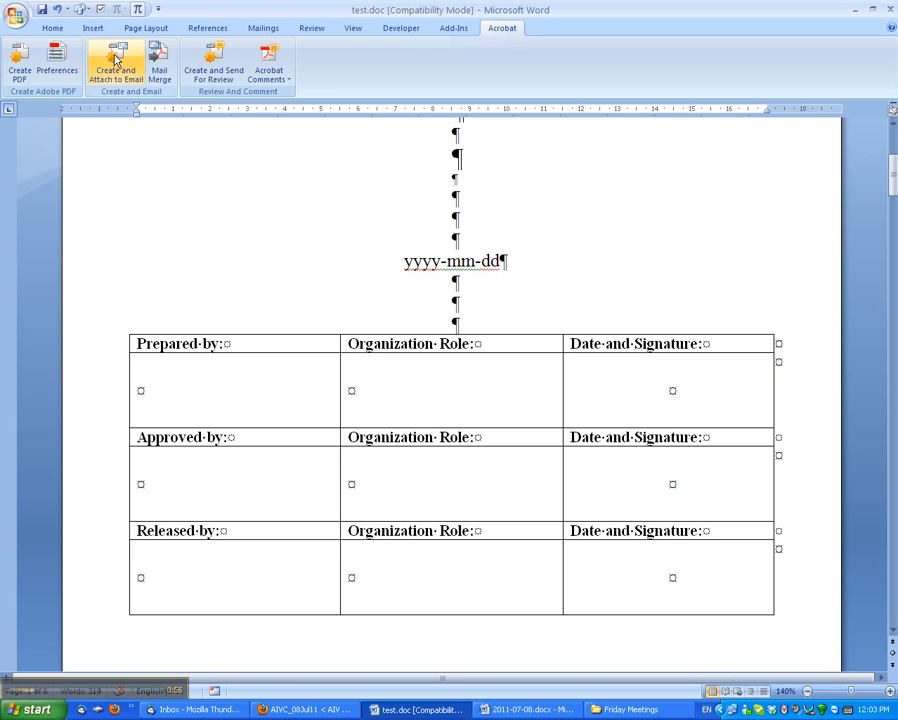
mouse_move(19, 60)
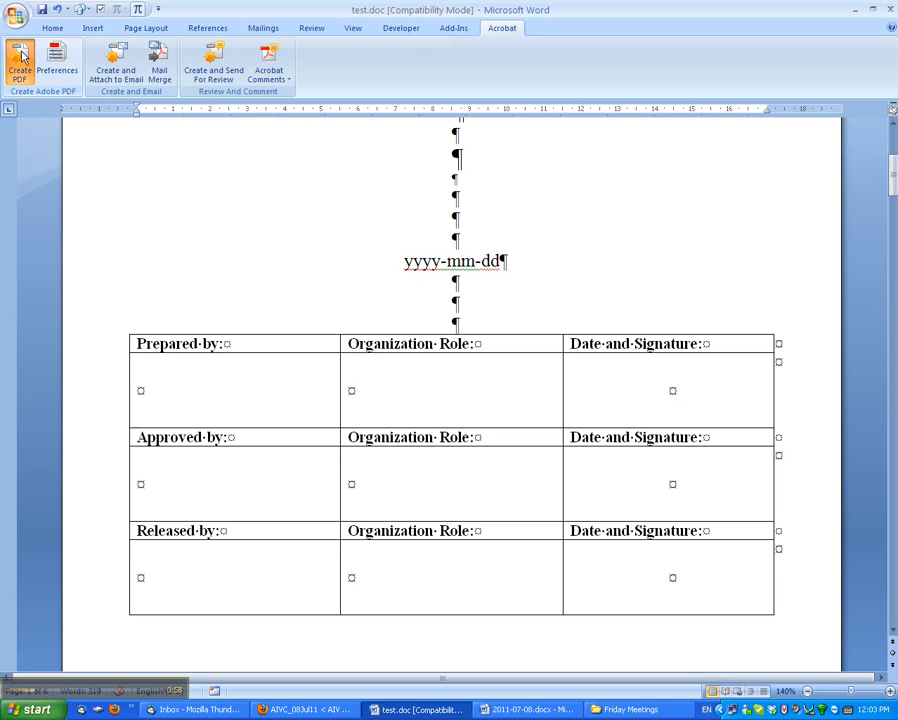
click(19, 64)
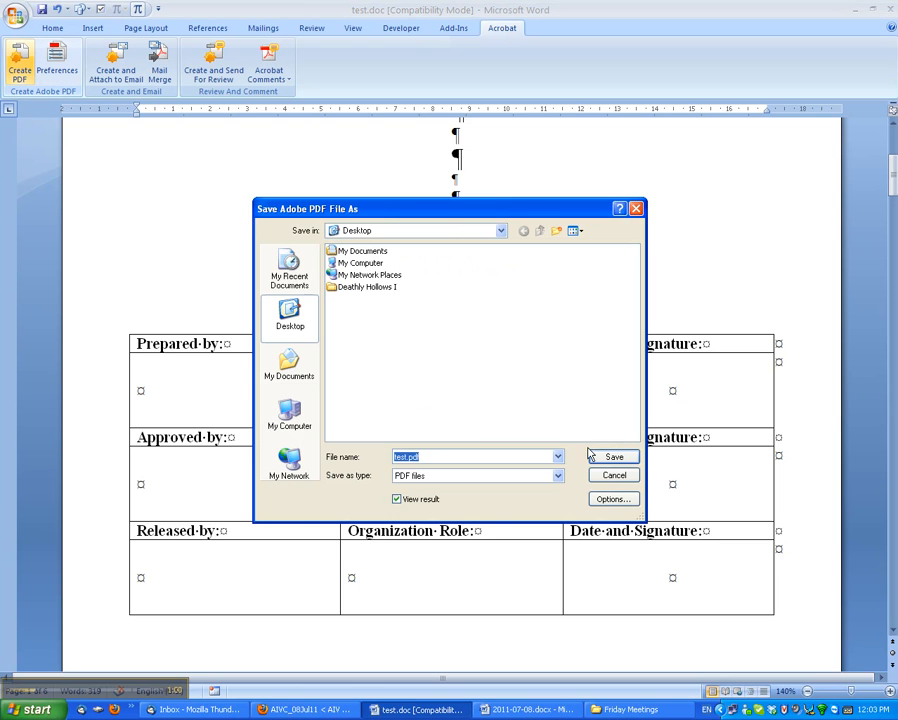
Save the conversion as test.pdf and let it open in Acrobat Pro
click(612, 457)
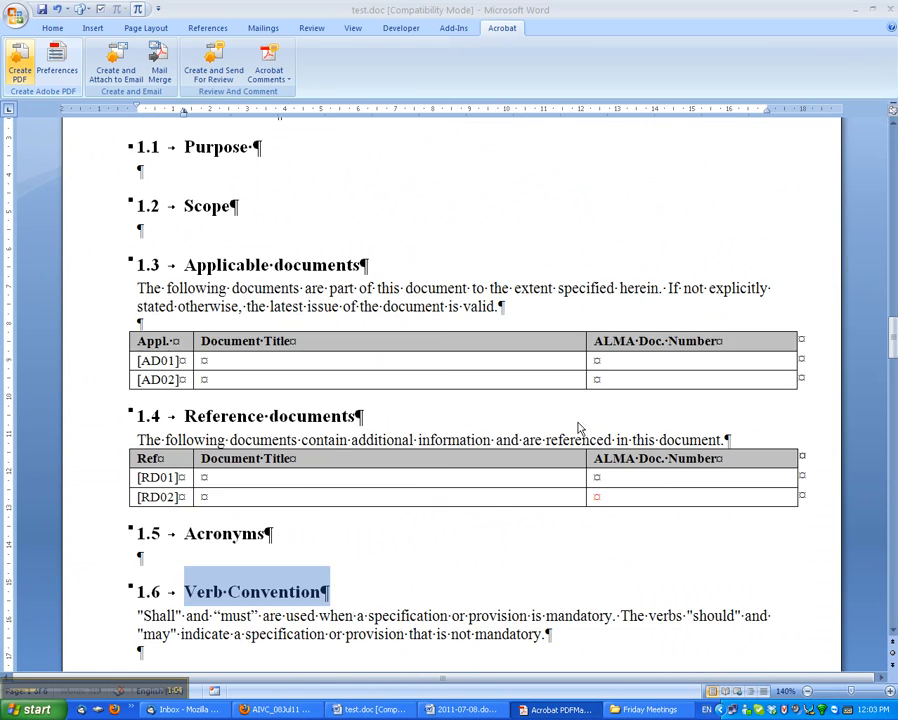
scroll(down, 3)
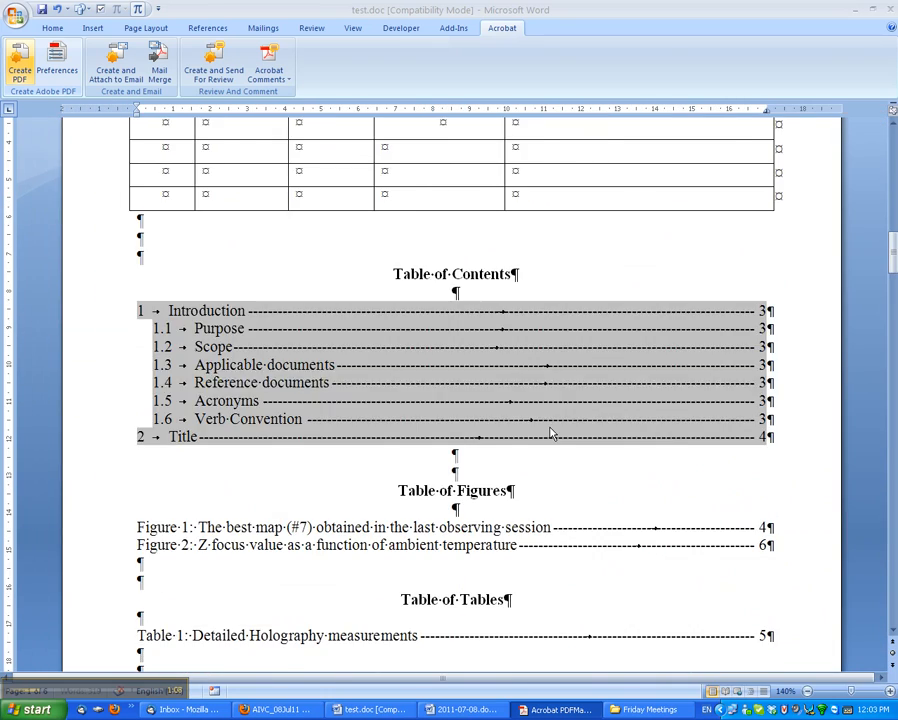
scroll(down, 3)
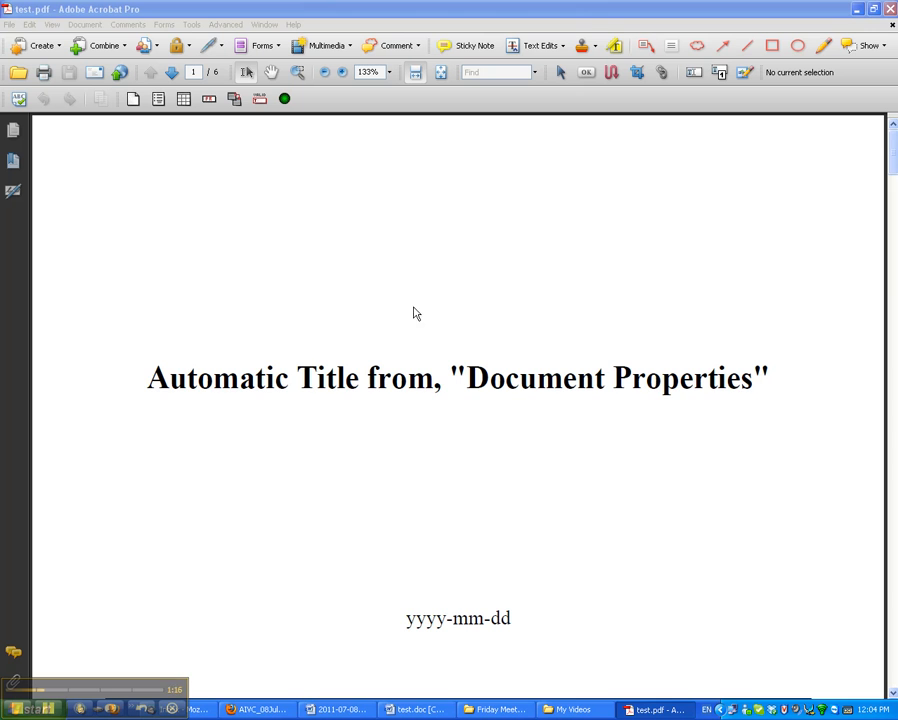
Scroll down to the Prepared by / Approved by / Released by table
scroll(down, 3)
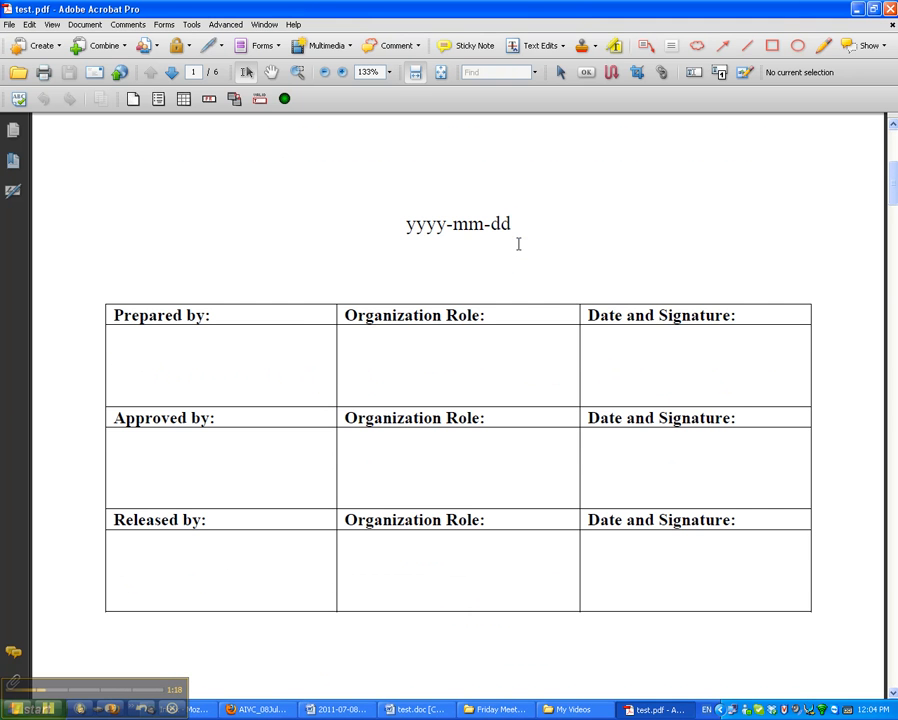
mouse_move(551, 267)
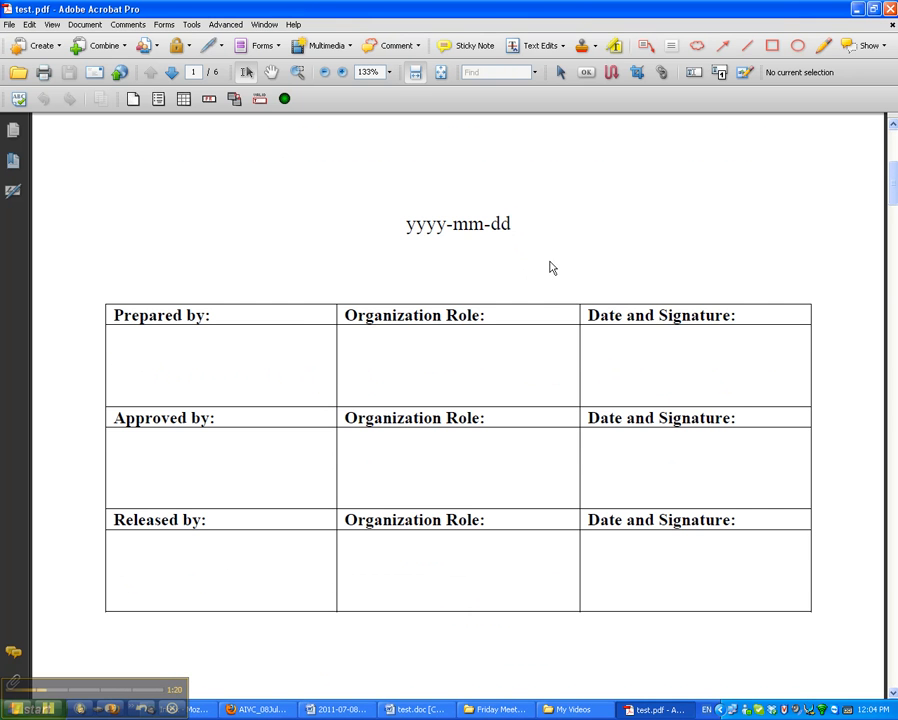
mouse_move(584, 192)
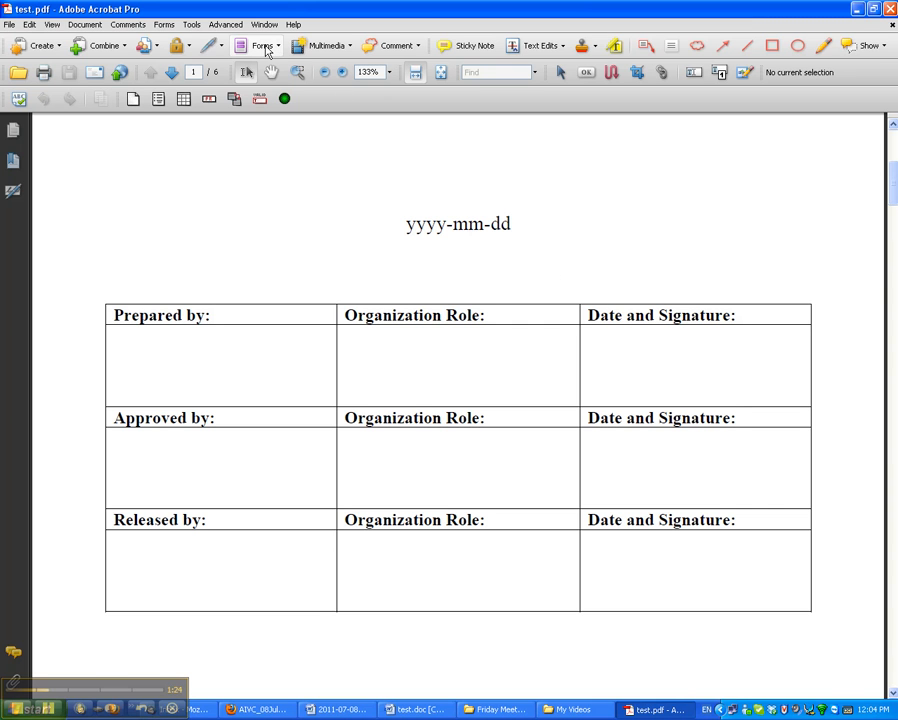
Choose Forms > Add or Edit Fields, reaching the auto-detect fields prompt
click(261, 45)
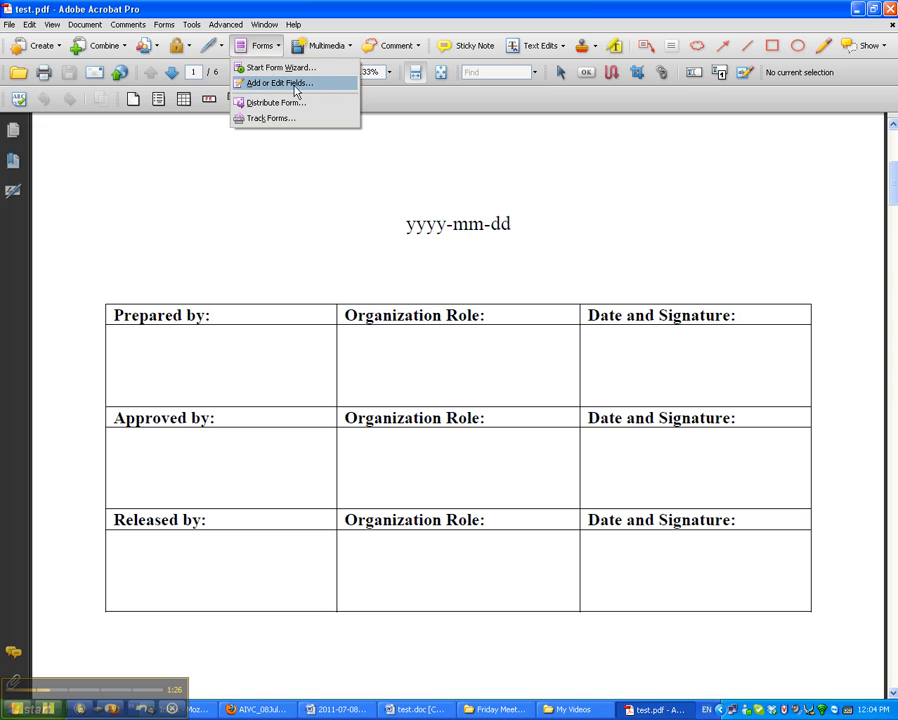
click(278, 83)
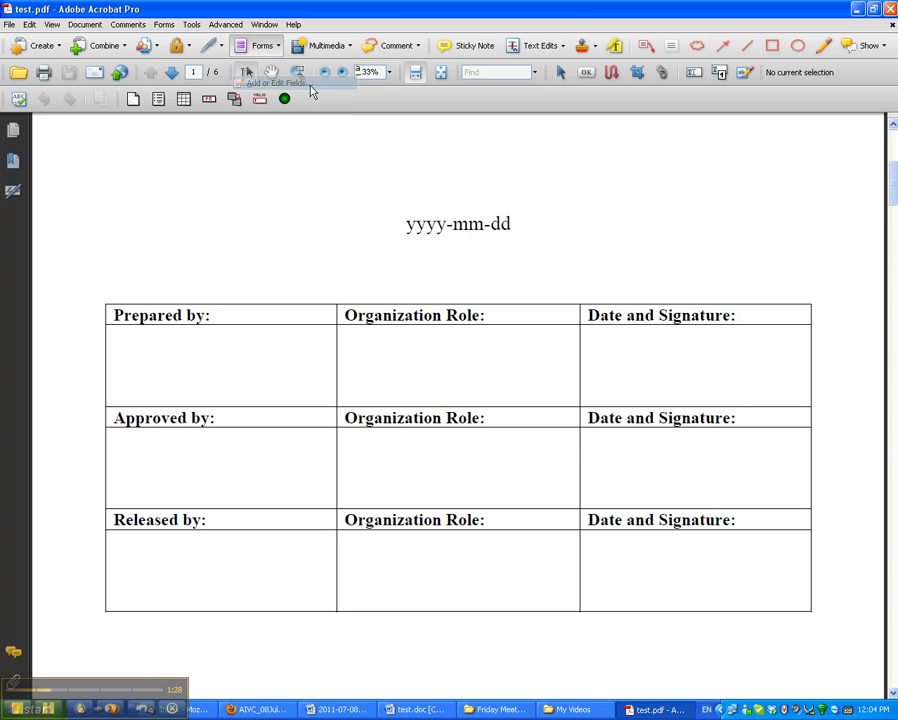
click(247, 82)
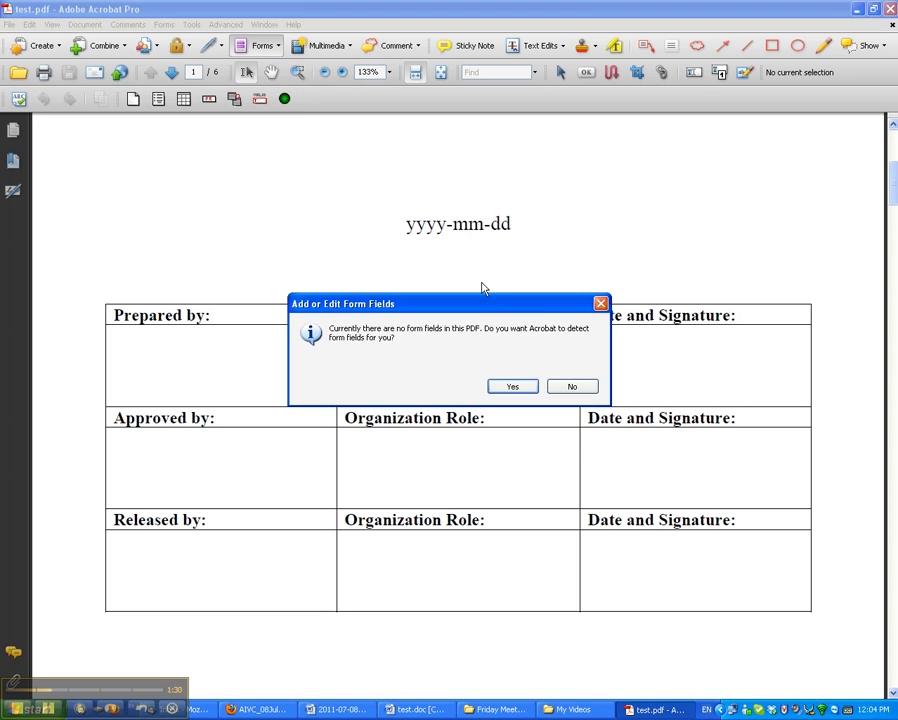
mouse_move(449, 320)
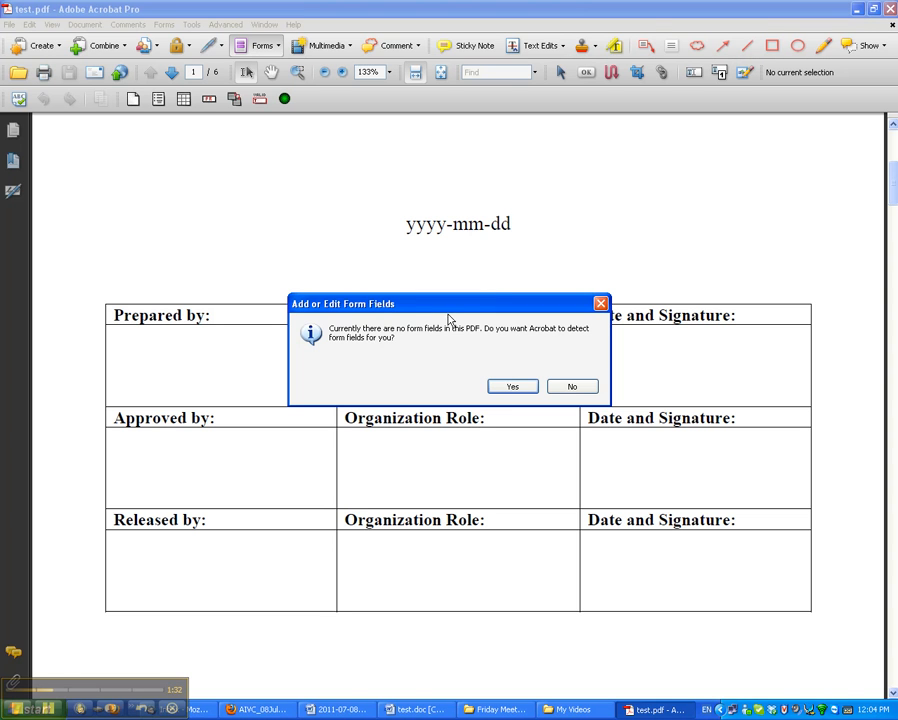
mouse_move(546, 390)
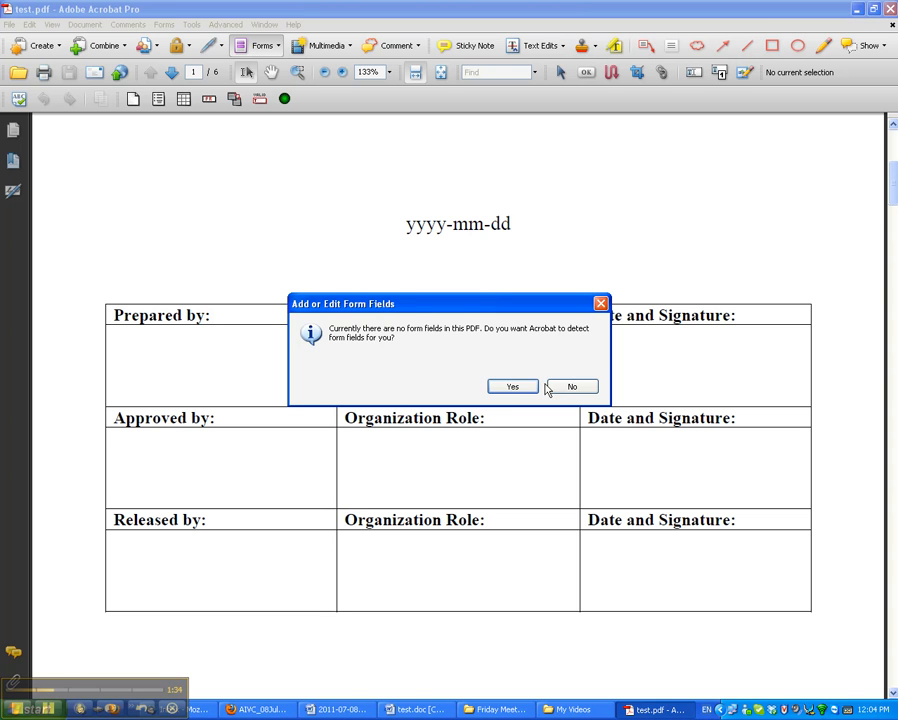
mouse_move(451, 345)
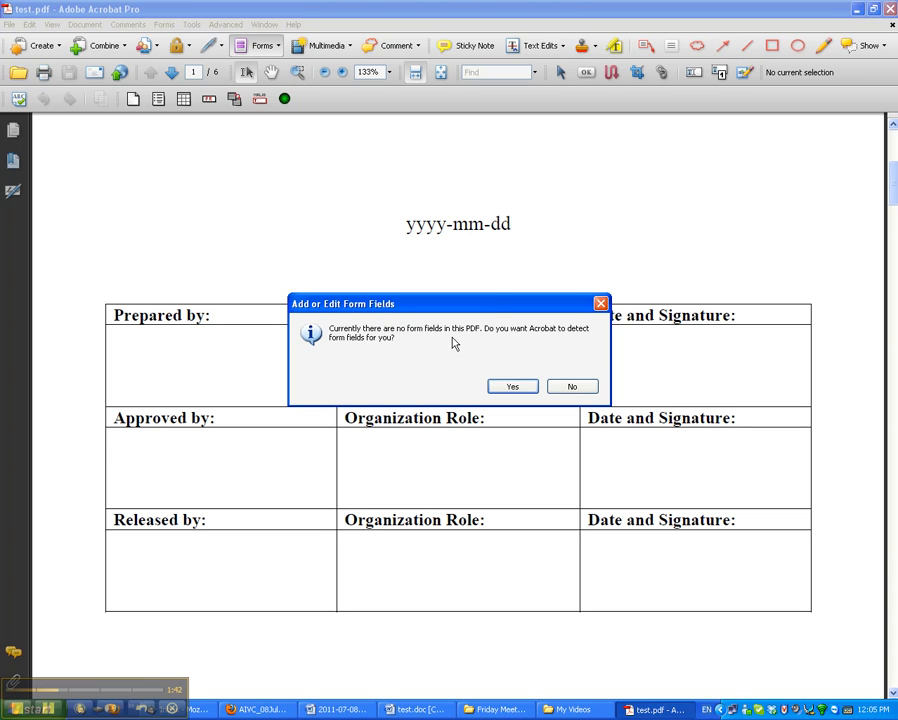
mouse_move(545, 365)
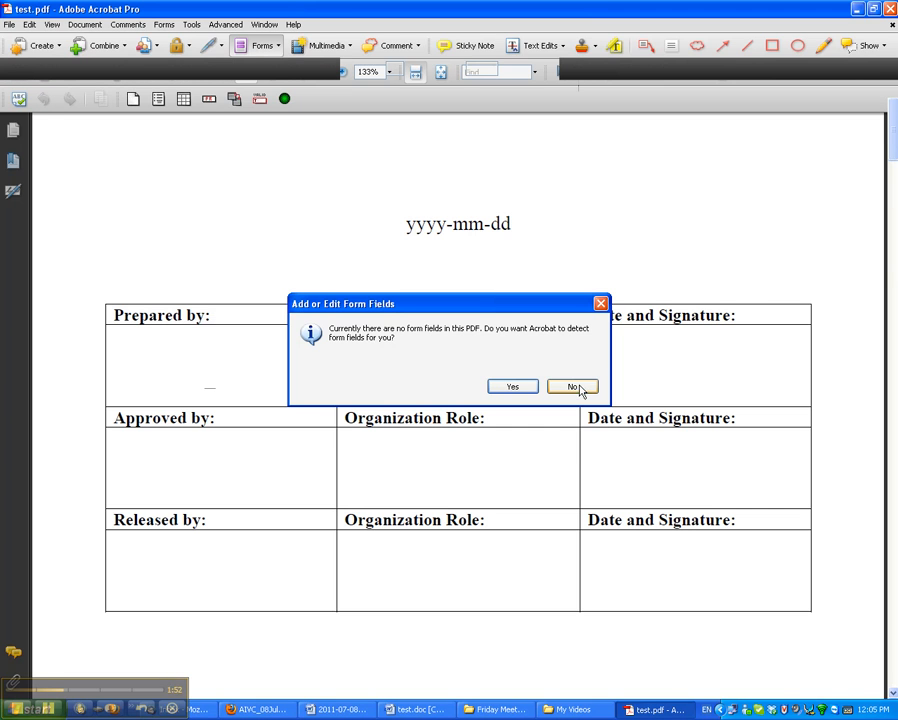
click(572, 387)
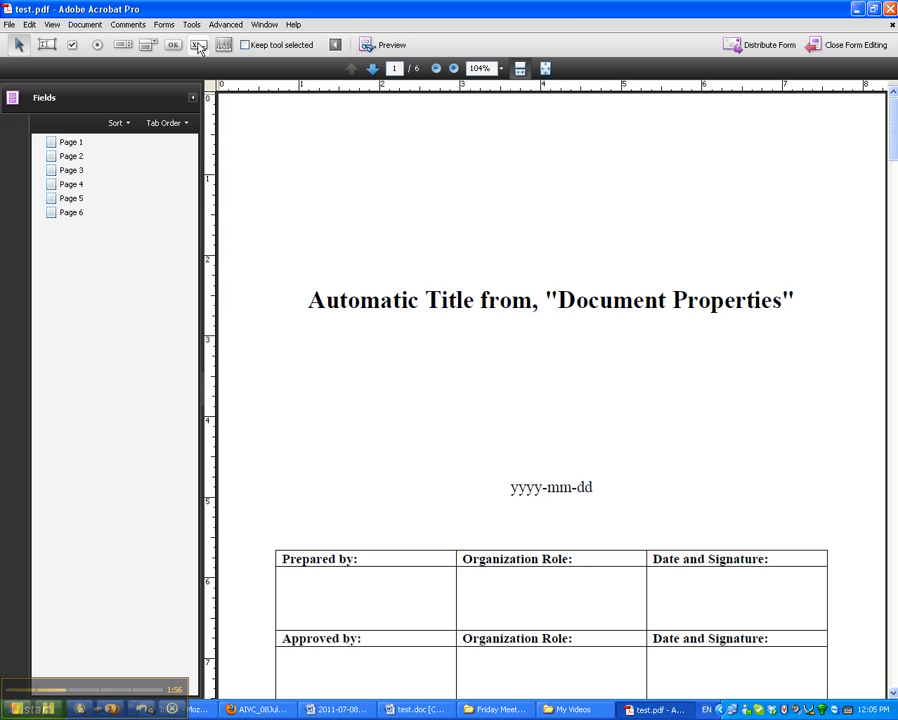
mouse_move(199, 44)
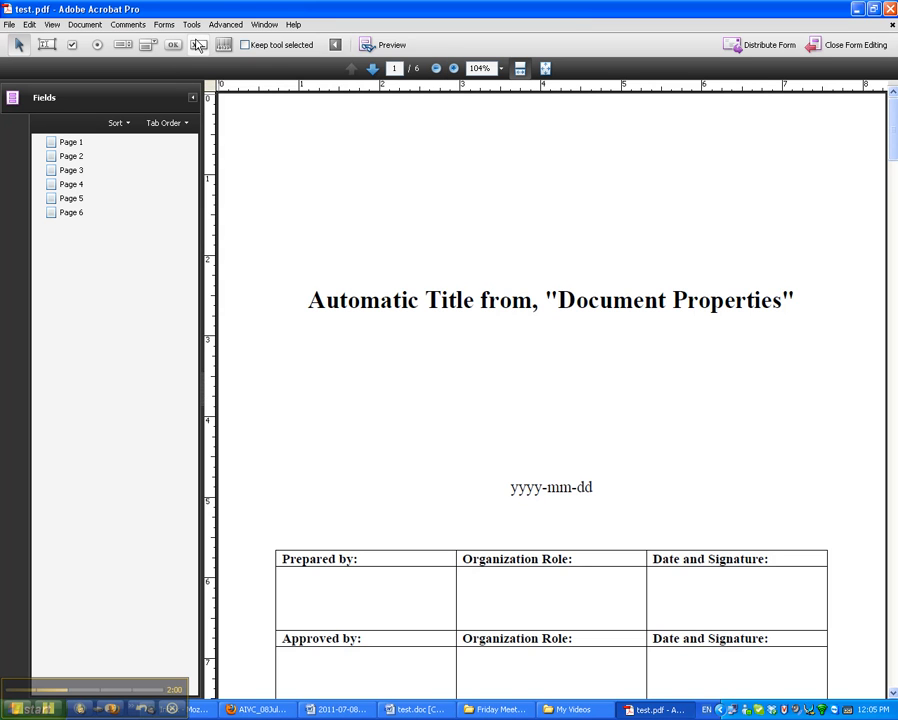
click(190, 24)
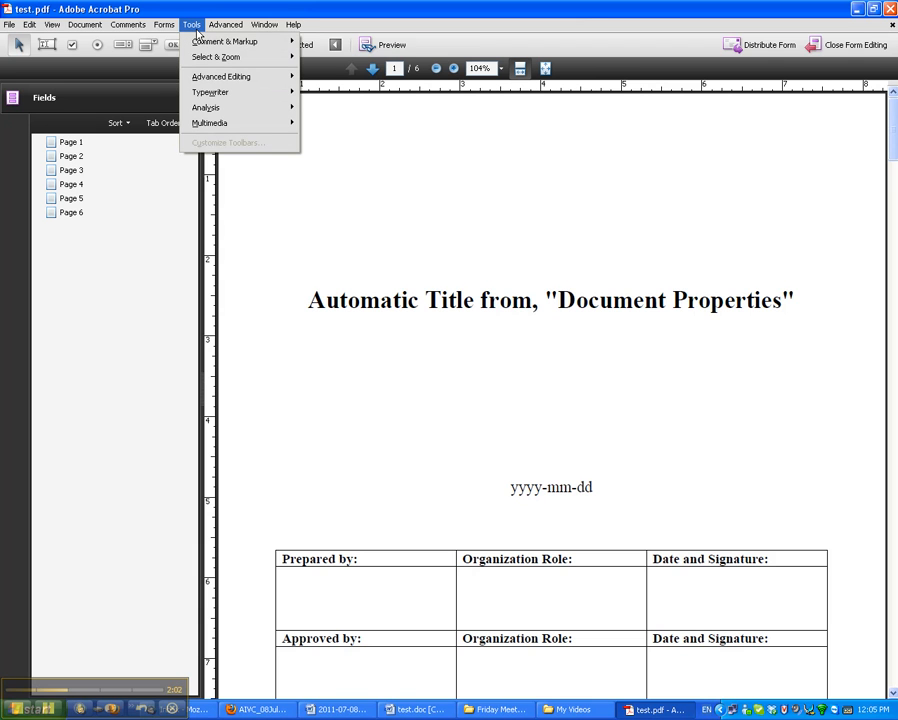
click(165, 24)
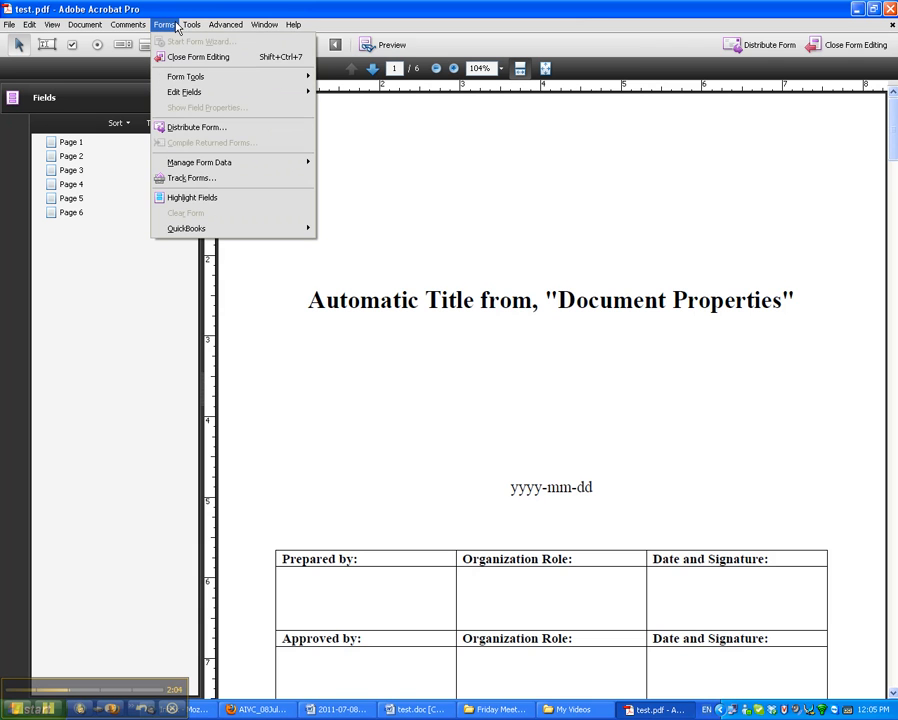
click(191, 24)
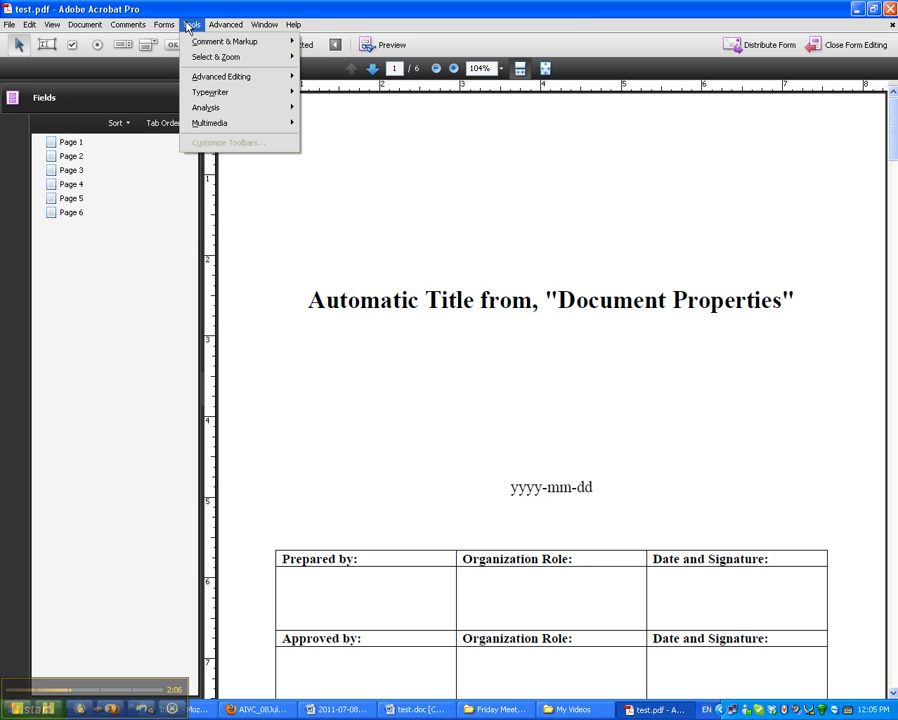
mouse_move(220, 77)
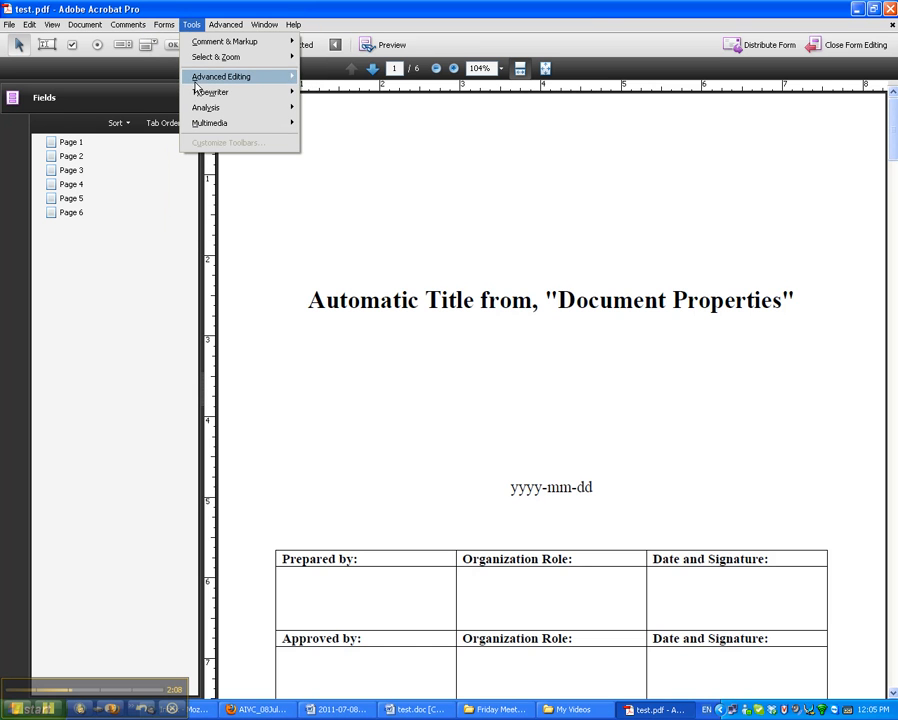
click(220, 76)
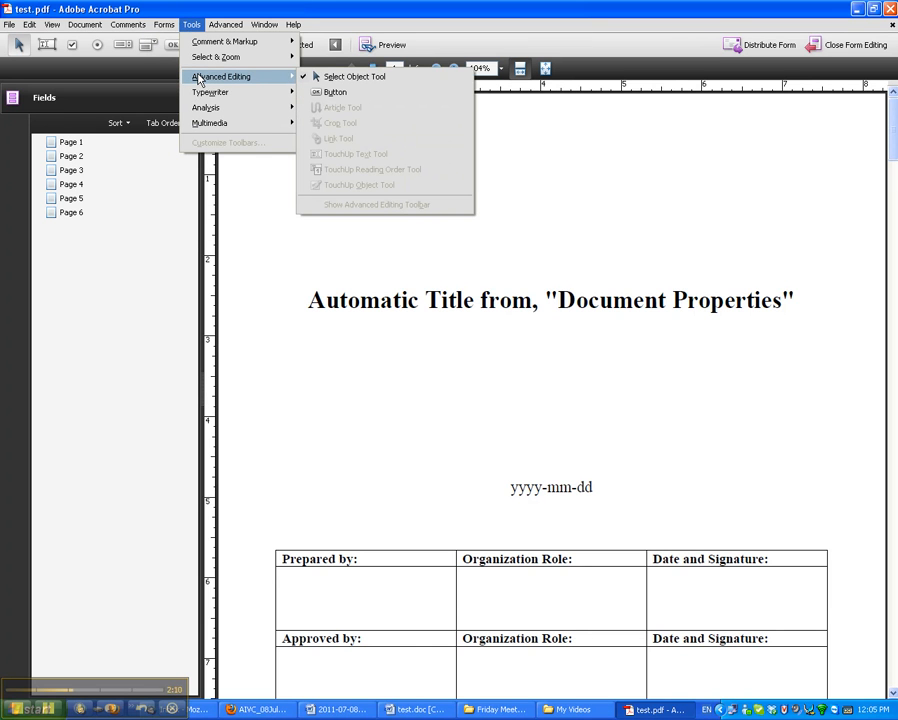
mouse_move(216, 57)
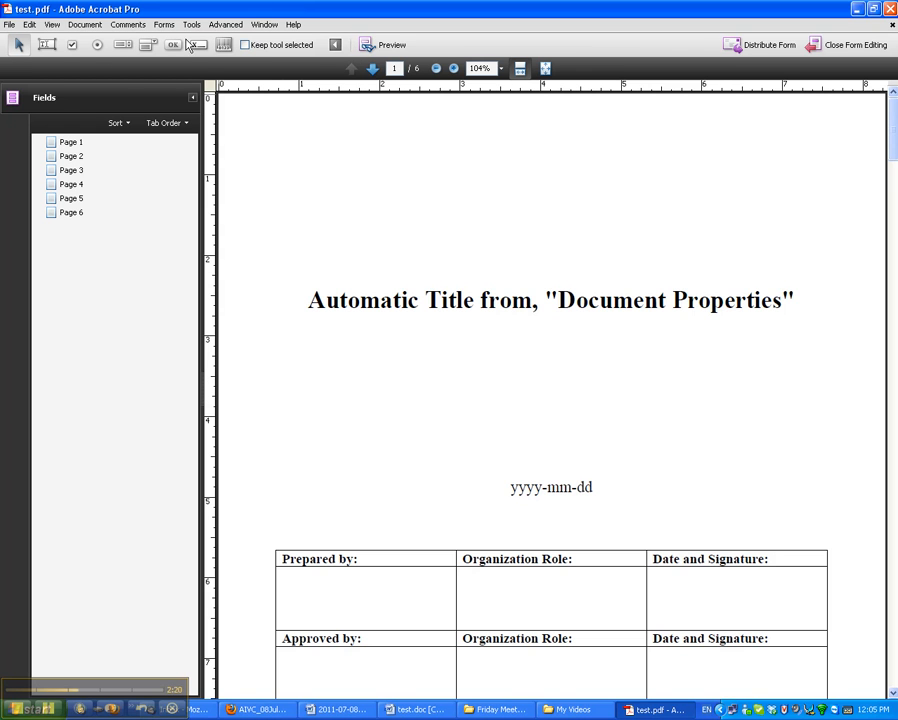
mouse_move(198, 45)
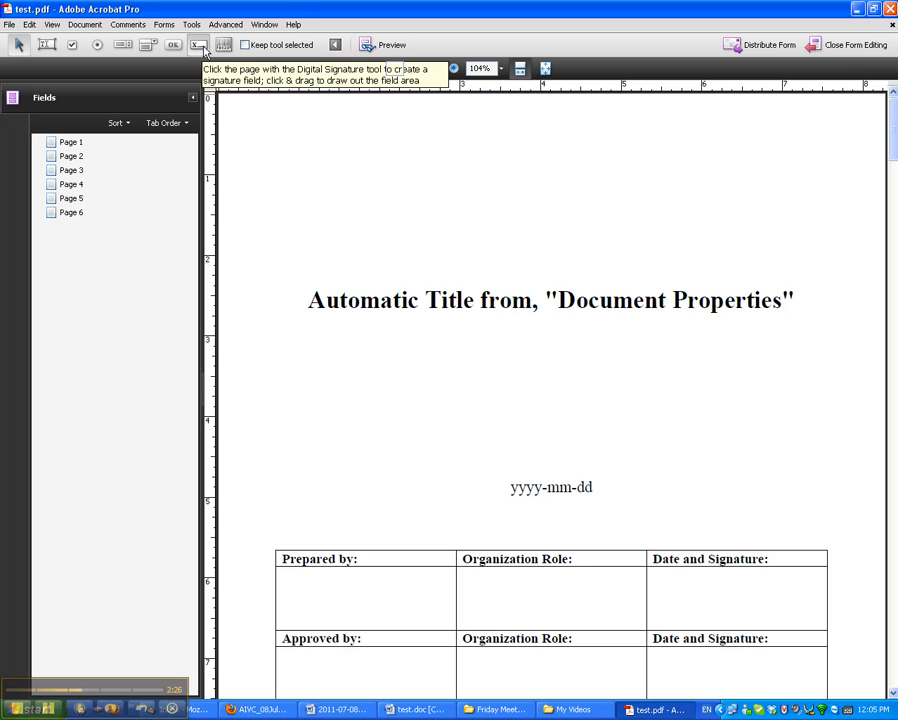
mouse_move(455, 430)
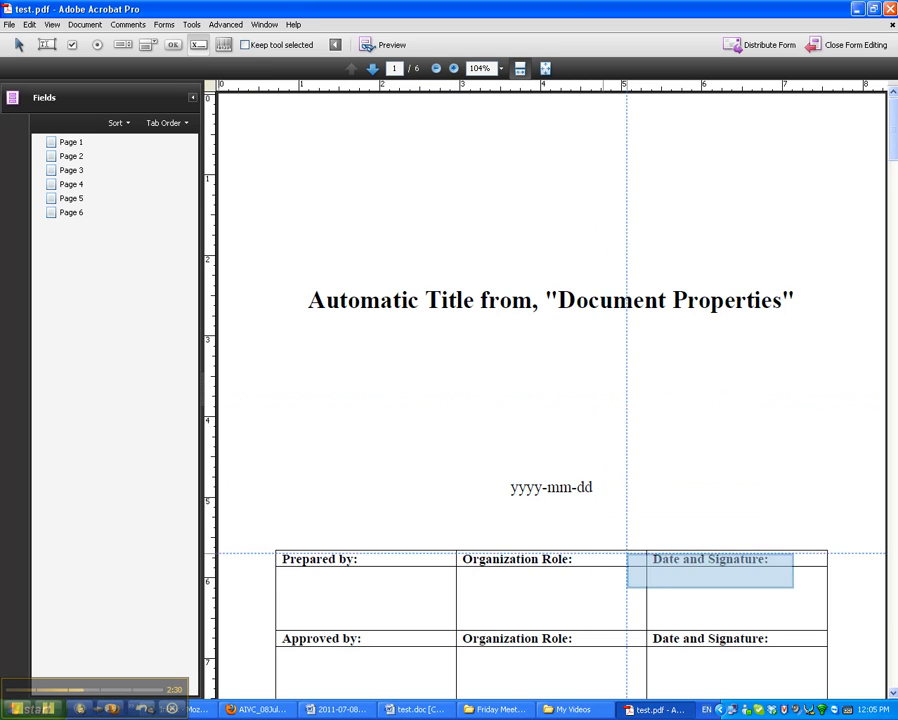
Add Signature1 in the Prepared by row's Date and Signature cell
scroll(down, 3)
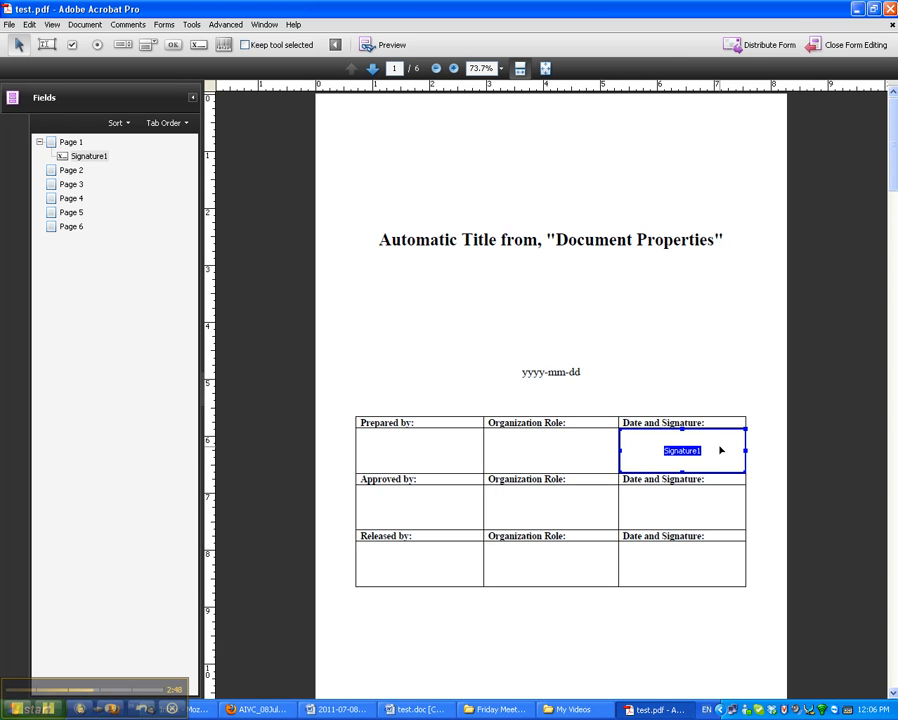
mouse_move(721, 473)
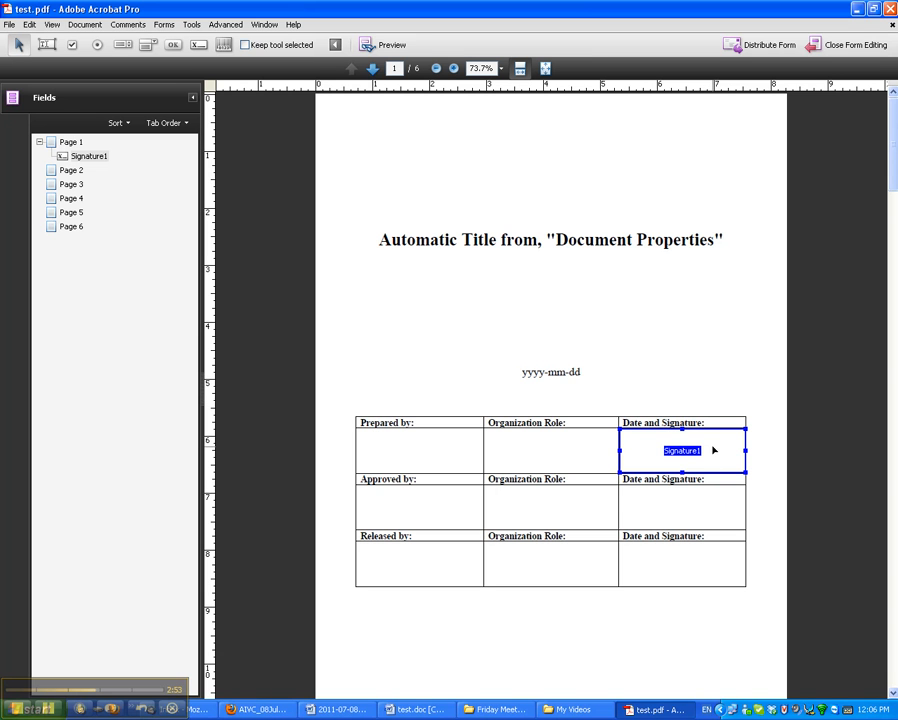
Copy Signature1 down into three fields, Signature1.0 to 1.2, one per row
right_click(682, 450)
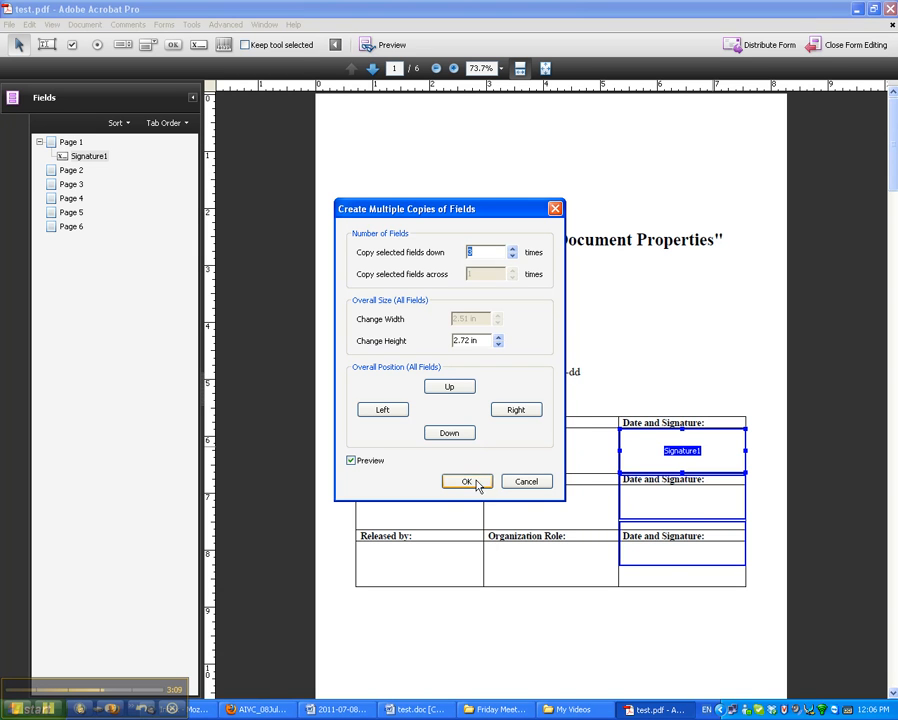
click(466, 481)
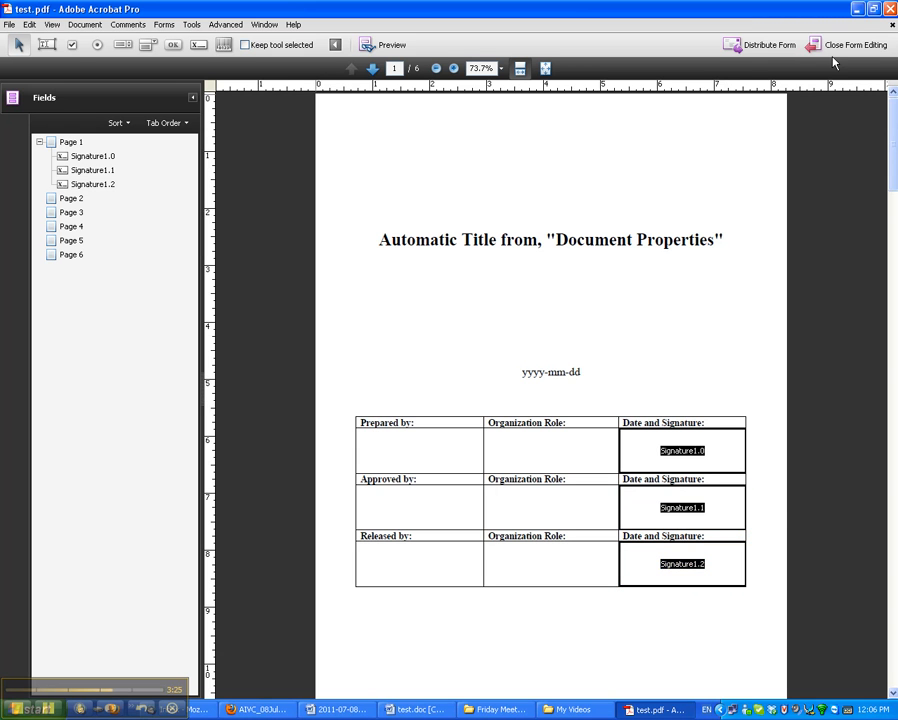
Close form editing and scroll to the three signature fields
click(849, 44)
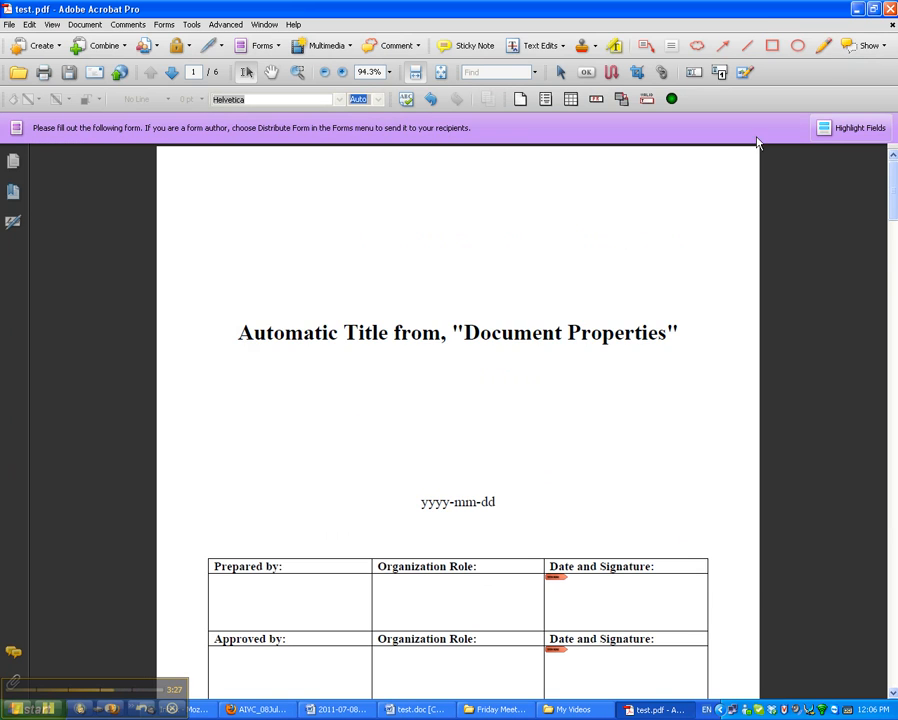
scroll(down, 3)
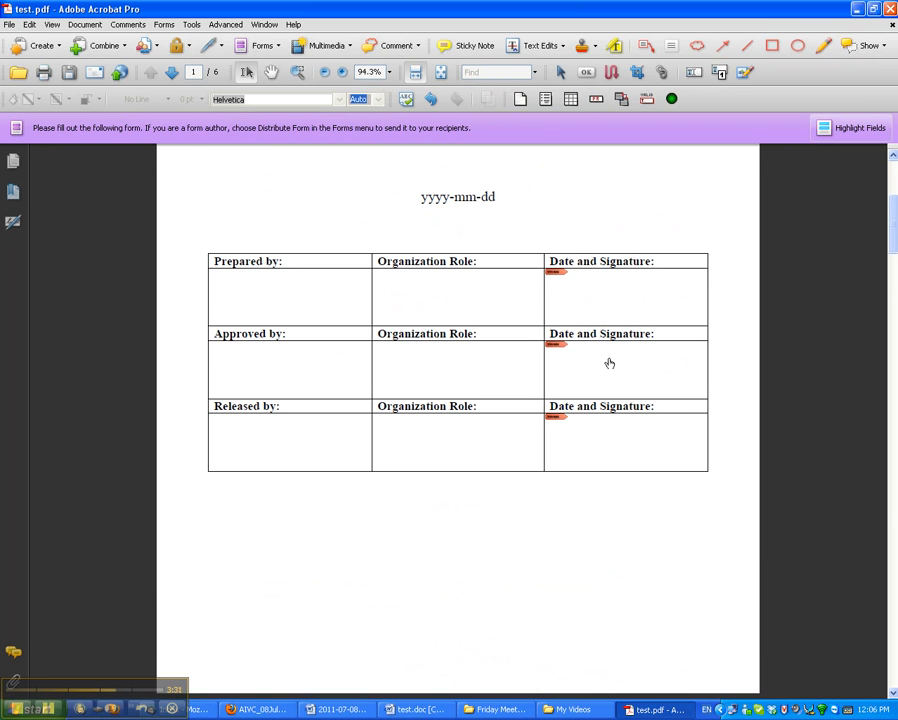
mouse_move(313, 306)
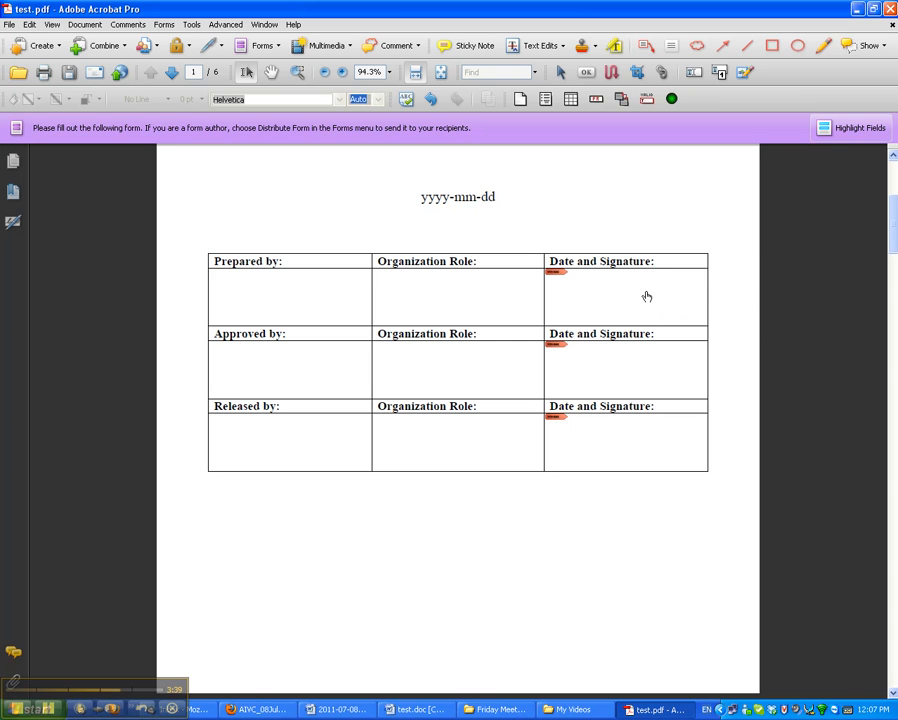
Sign the Prepared by field using the certificate password
click(556, 273)
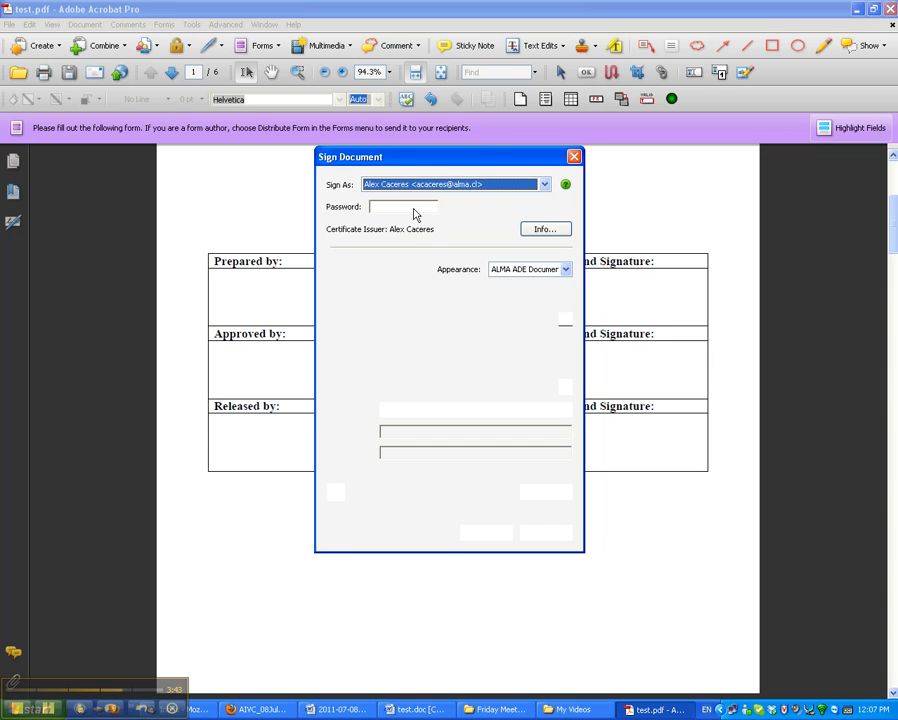
mouse_move(436, 216)
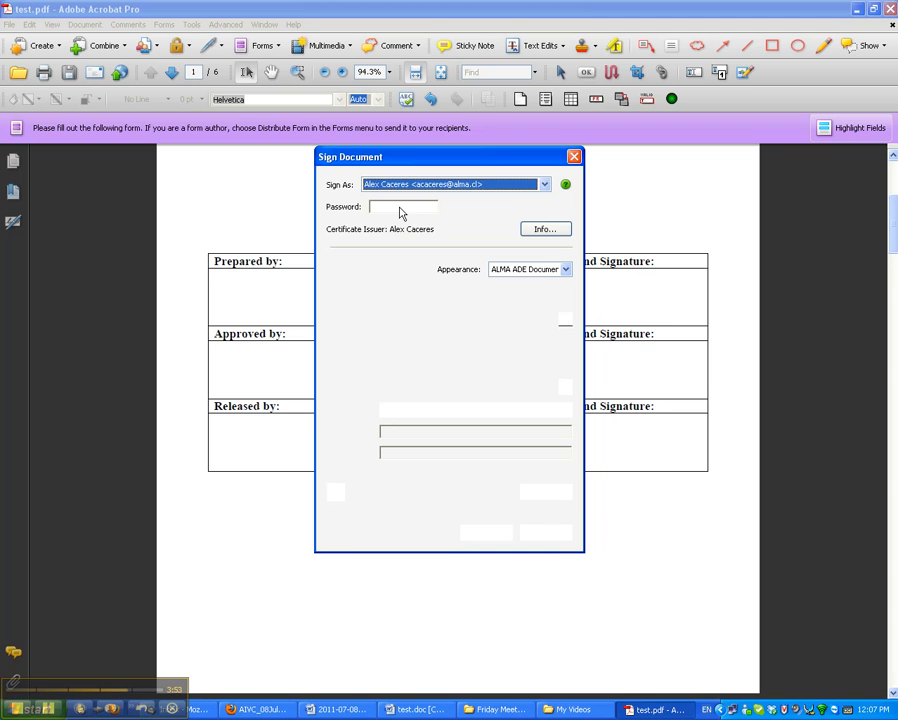
text(**)
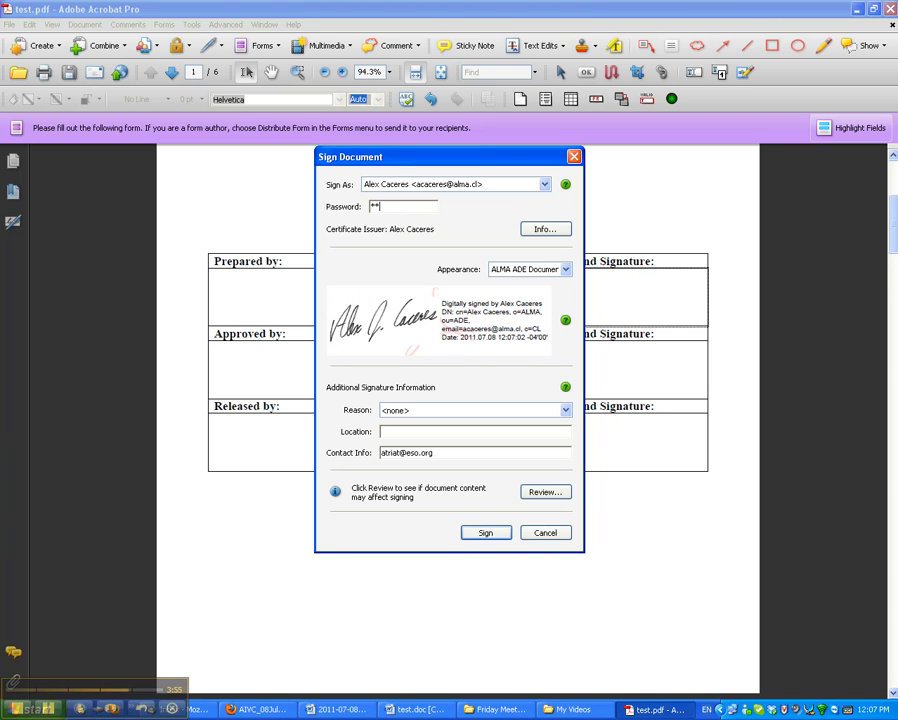
text(********)
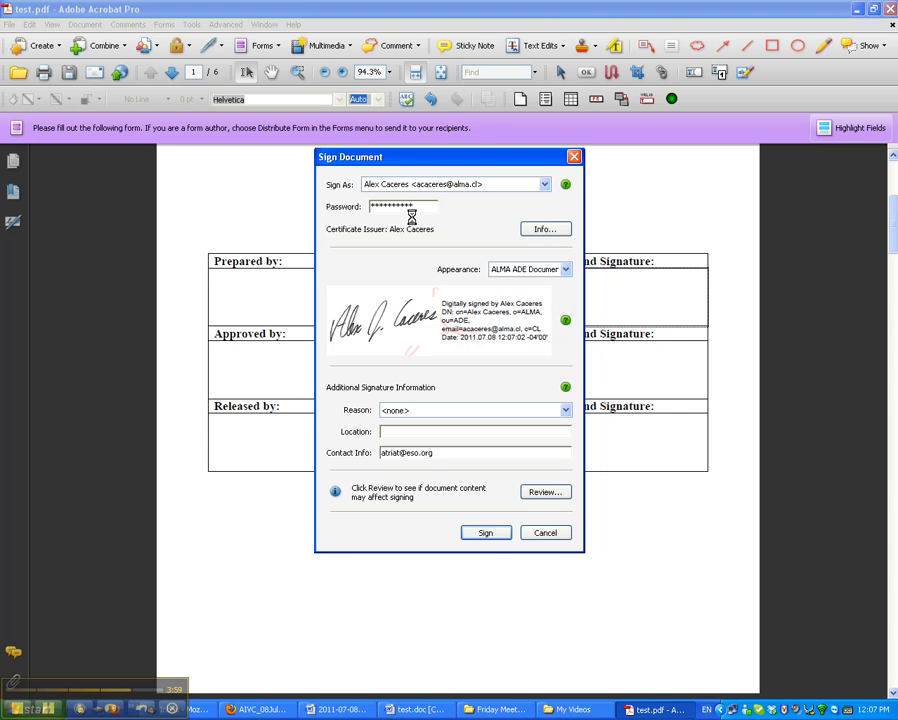
click(485, 532)
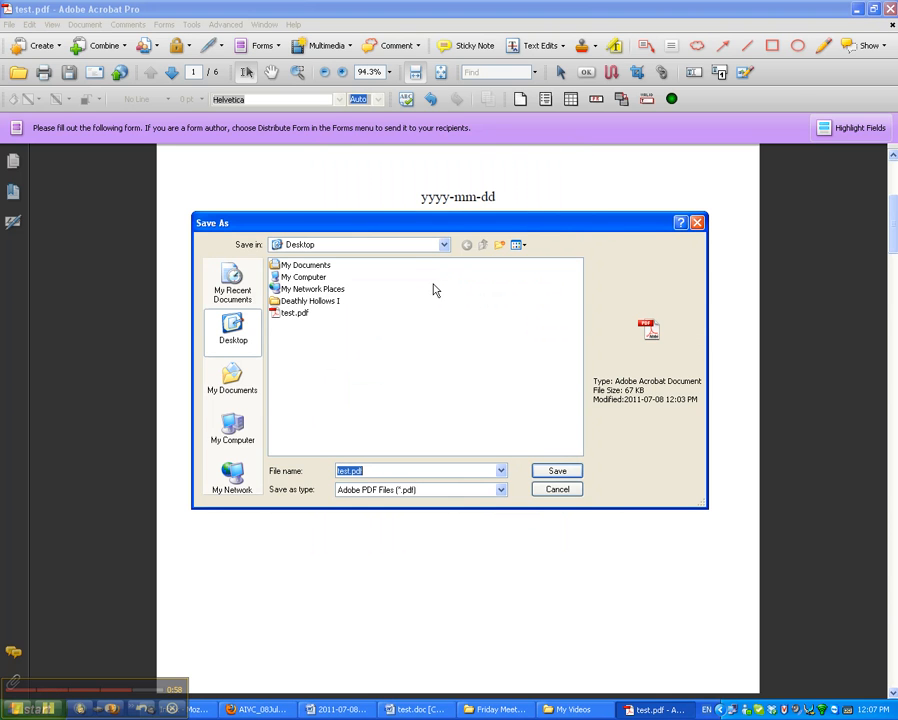
Save the signed form, replacing the existing test.pdf
click(557, 471)
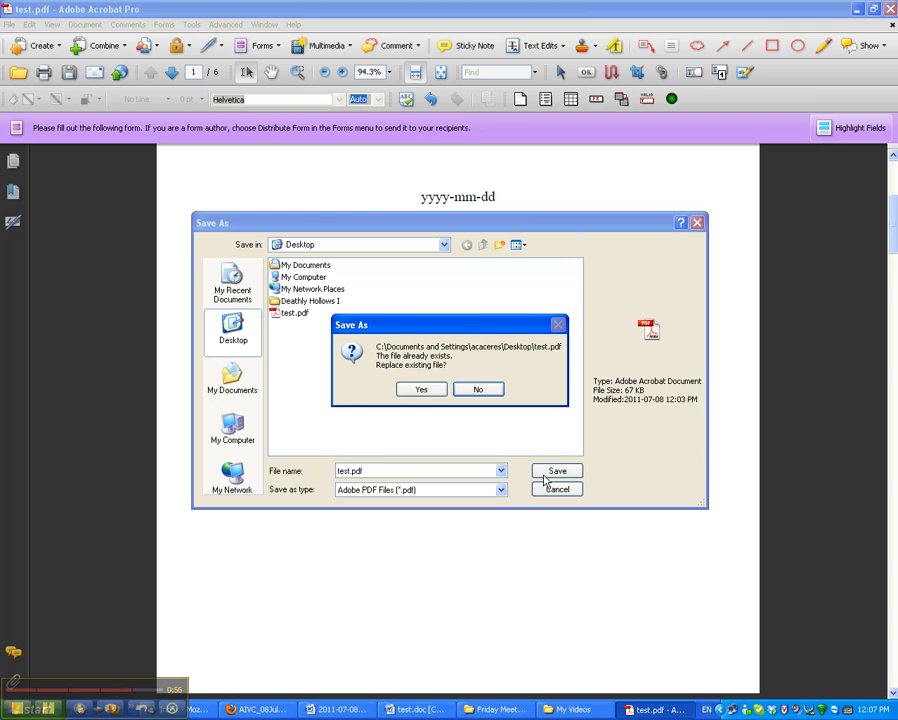
click(420, 389)
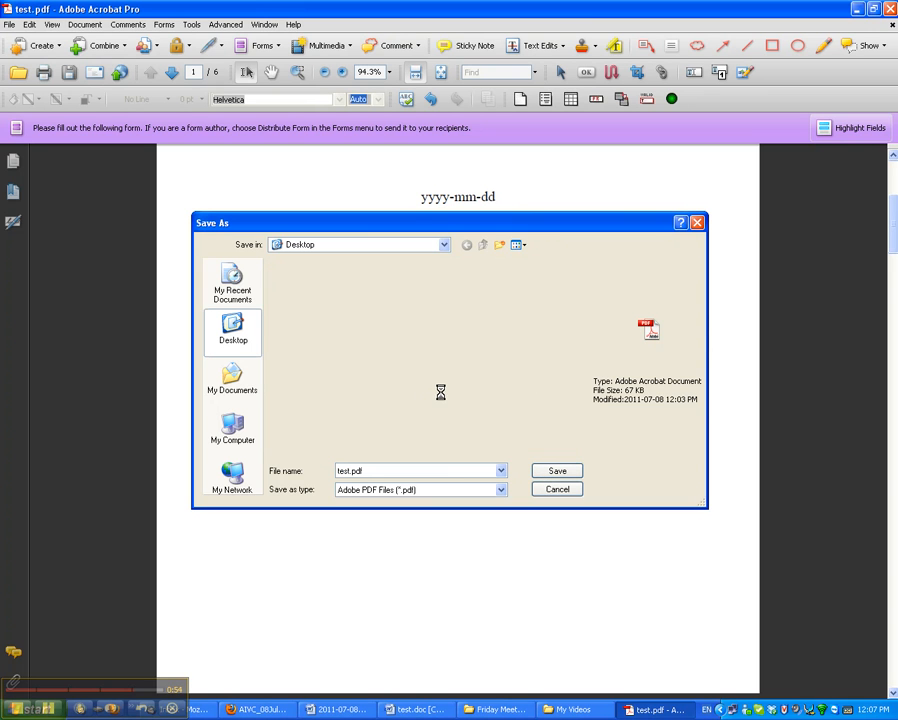
mouse_move(502, 400)
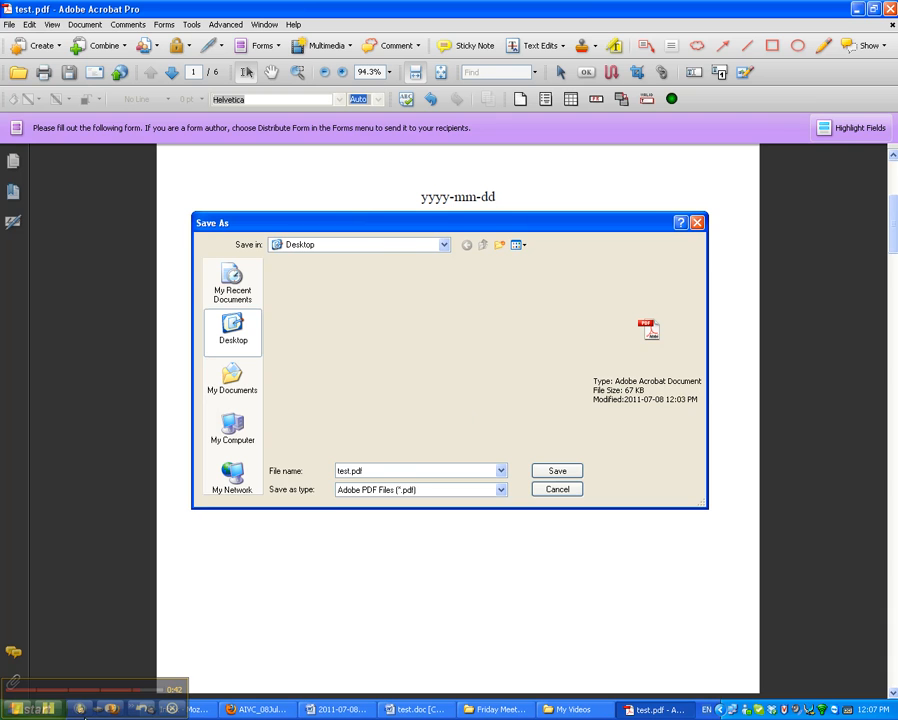
click(556, 470)
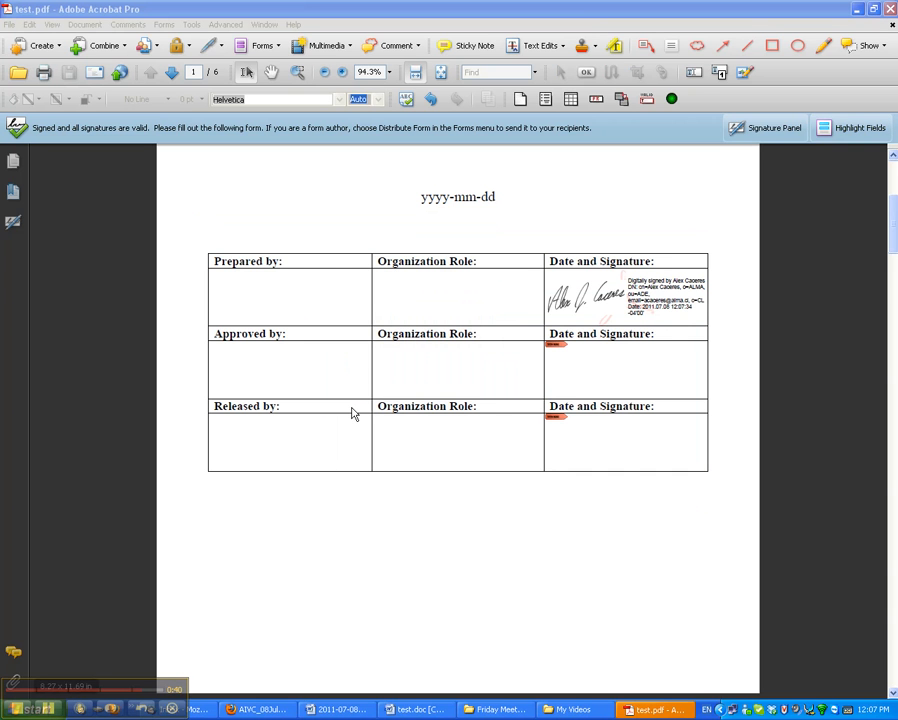
mouse_move(490, 372)
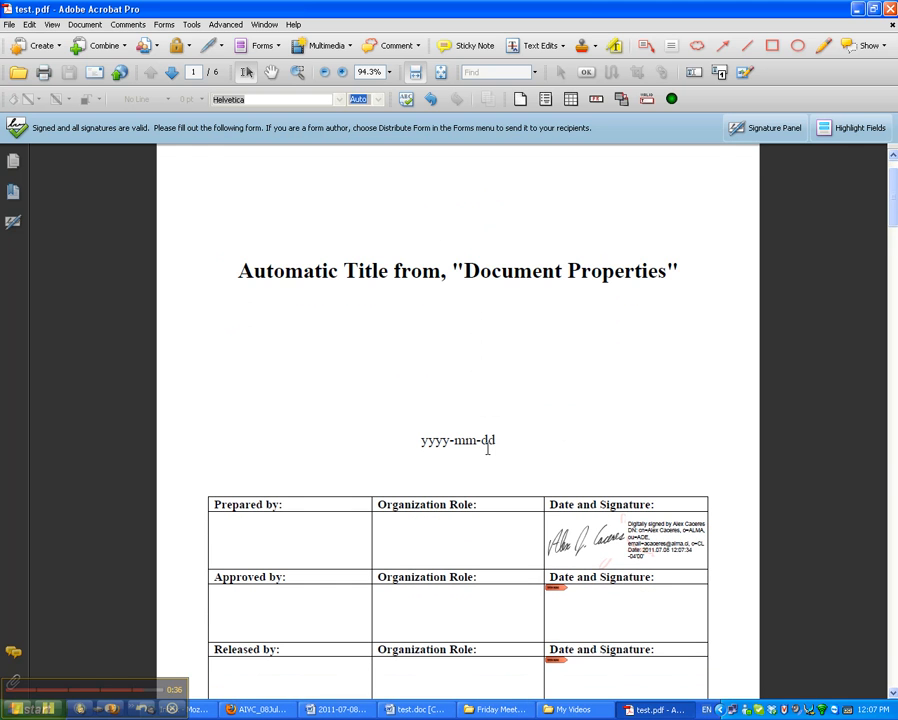
mouse_move(311, 511)
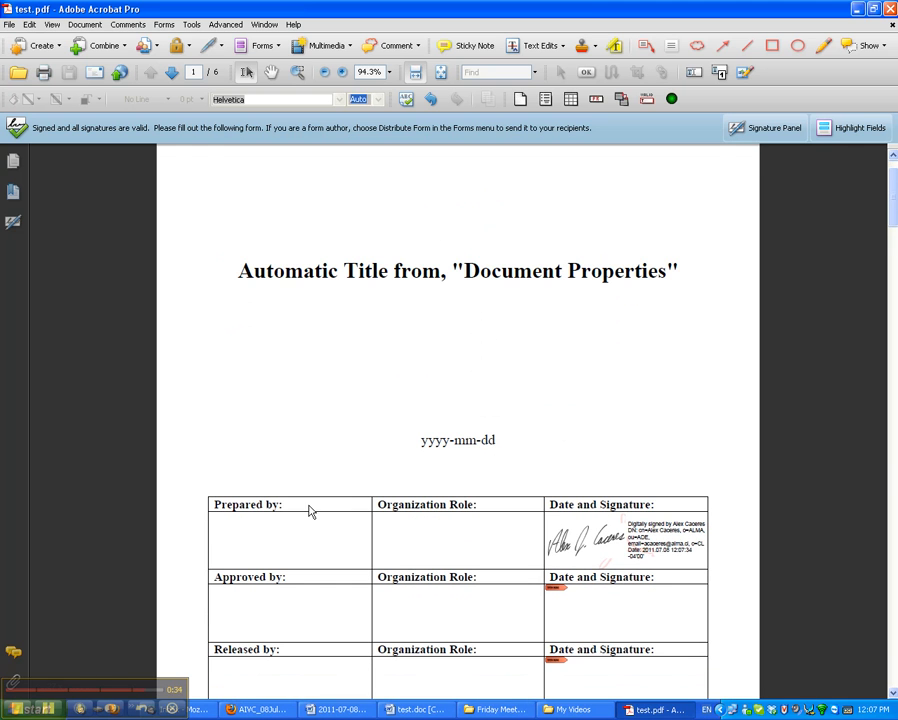